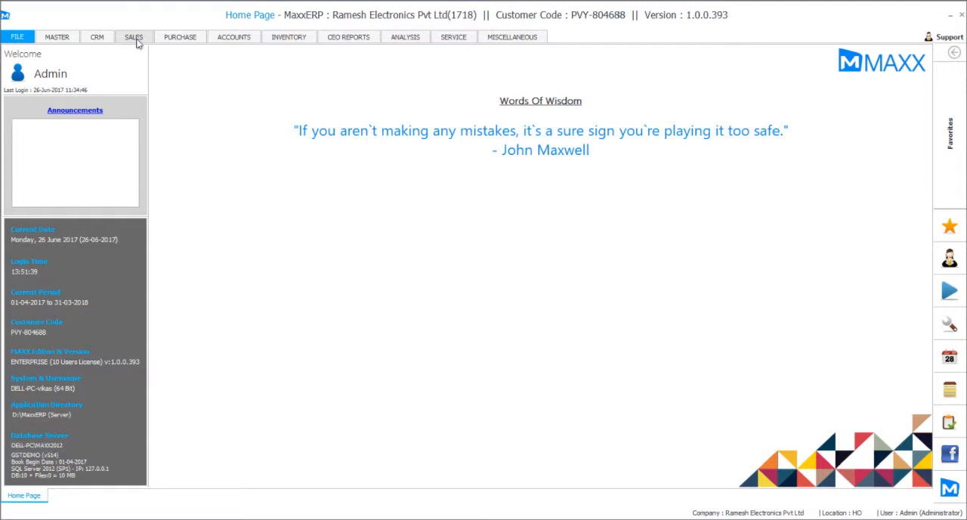
# Go to the Sales functions to start a new Sale voucher entry.
pyautogui.click(136, 36)
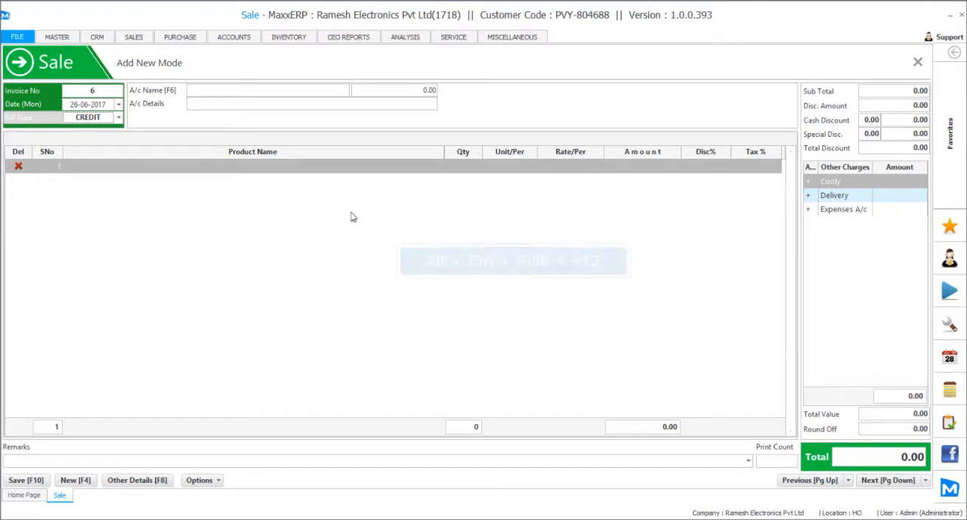
# Bring up the Sale voucher type setup and its Print Setup form via Settings.
pyautogui.press('Alt+Ctrl+Shift+F12')
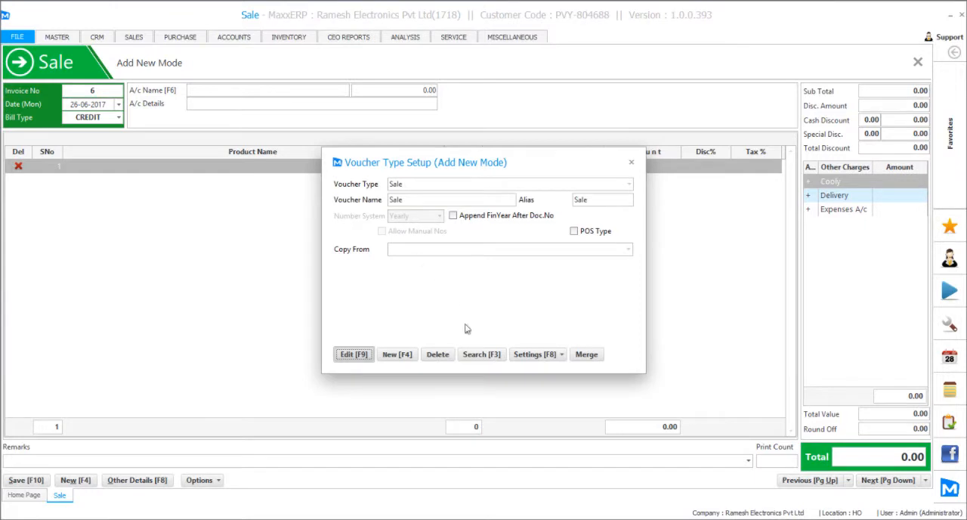
pyautogui.click(537, 353)
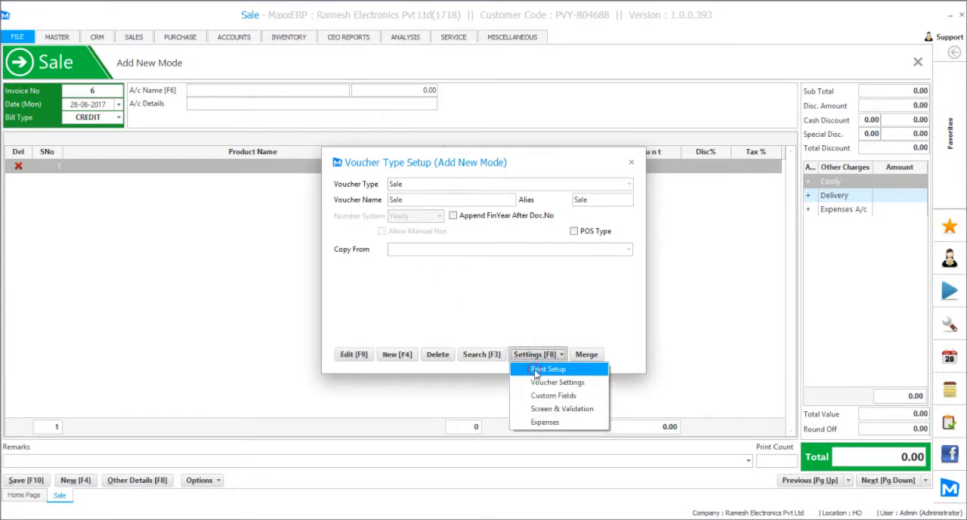
pyautogui.click(548, 369)
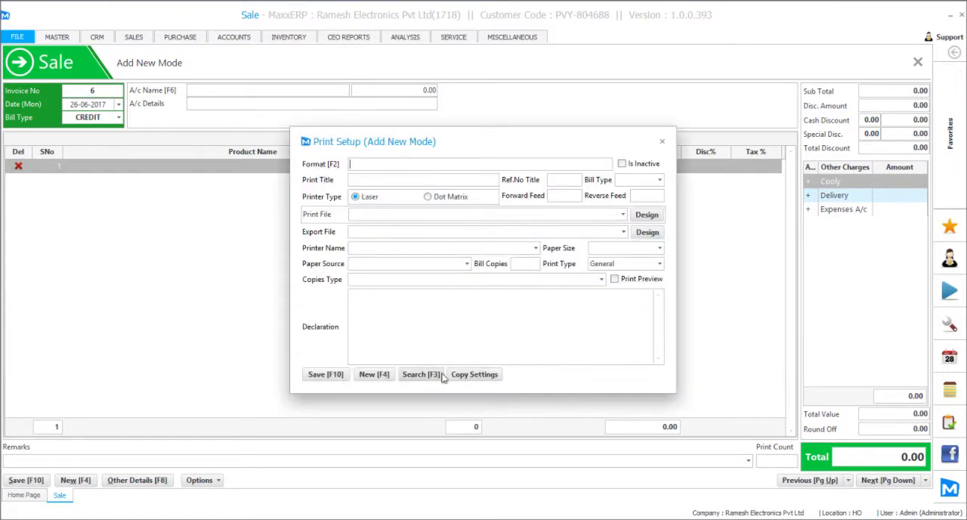
# Load the Sale print format, tick Is Inactive and save it.
pyautogui.click(419, 374)
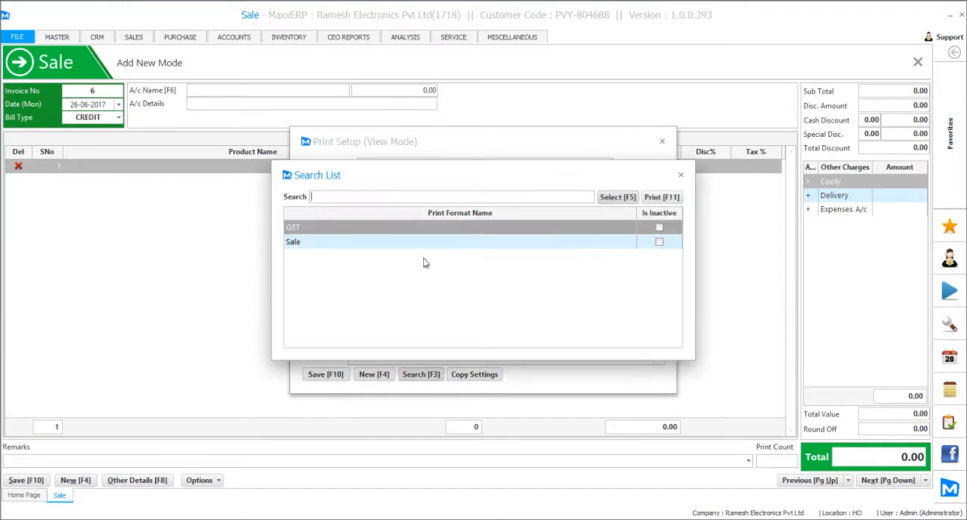
pyautogui.click(422, 230)
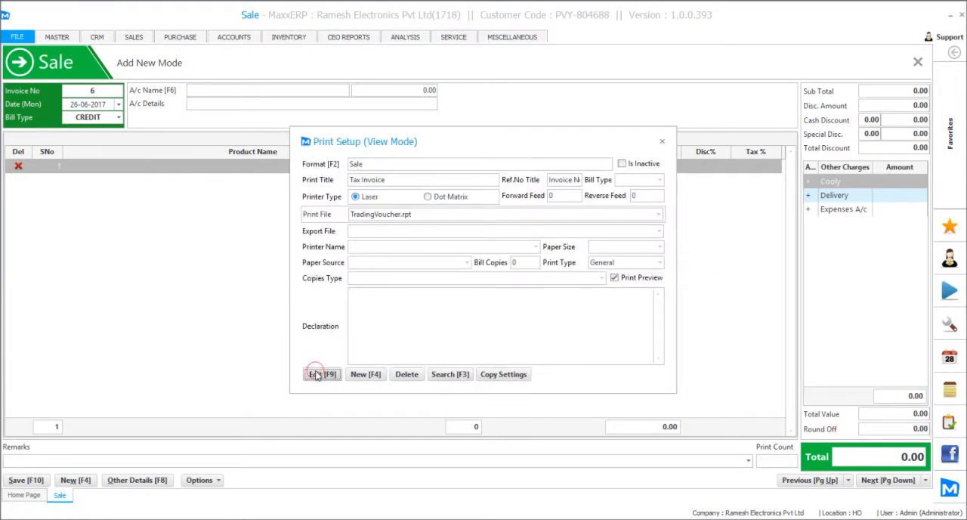
pyautogui.click(322, 374)
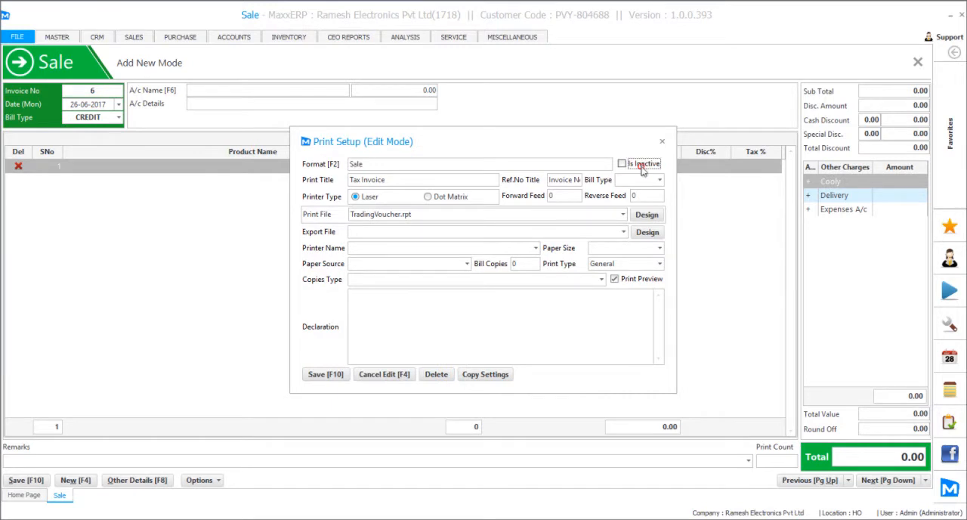
pyautogui.click(622, 163)
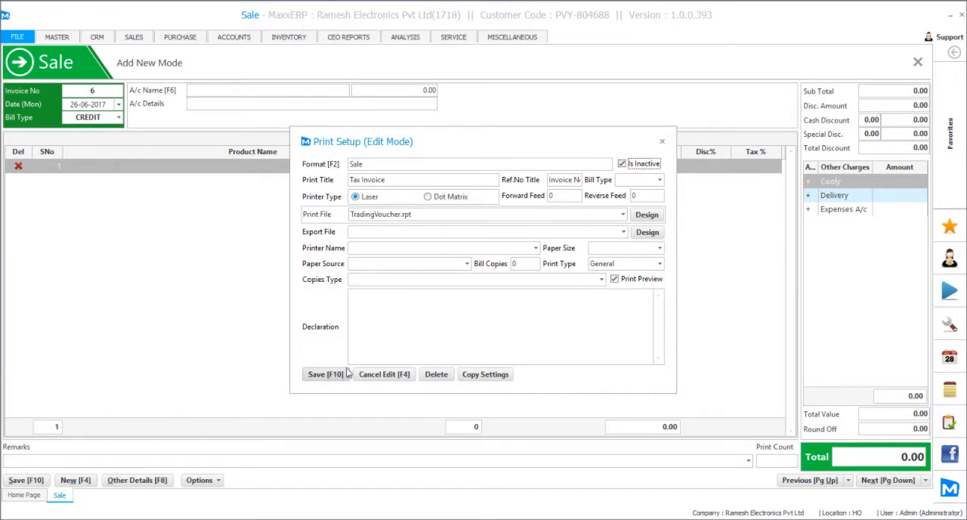
pyautogui.click(326, 374)
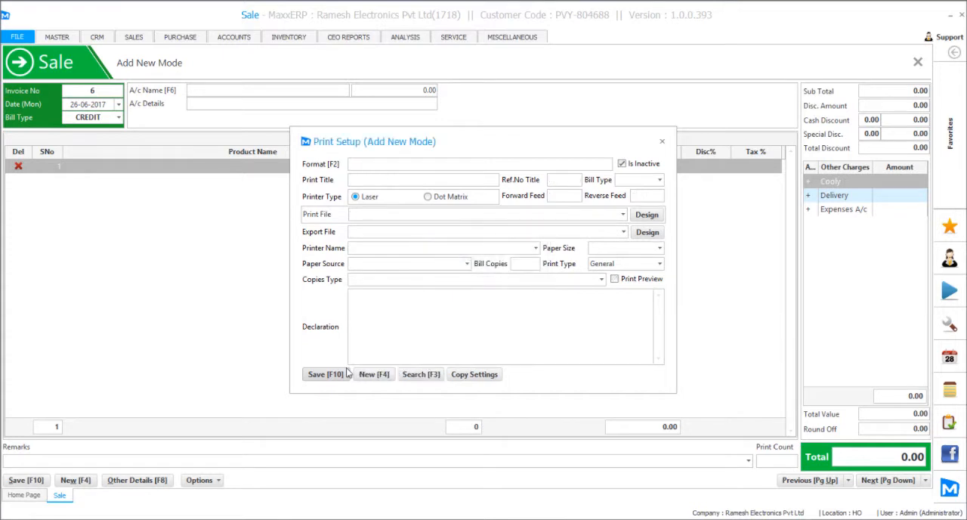
# Edit the GST format to use the GST Invoice A4 Pharma print file and save.
pyautogui.click(421, 374)
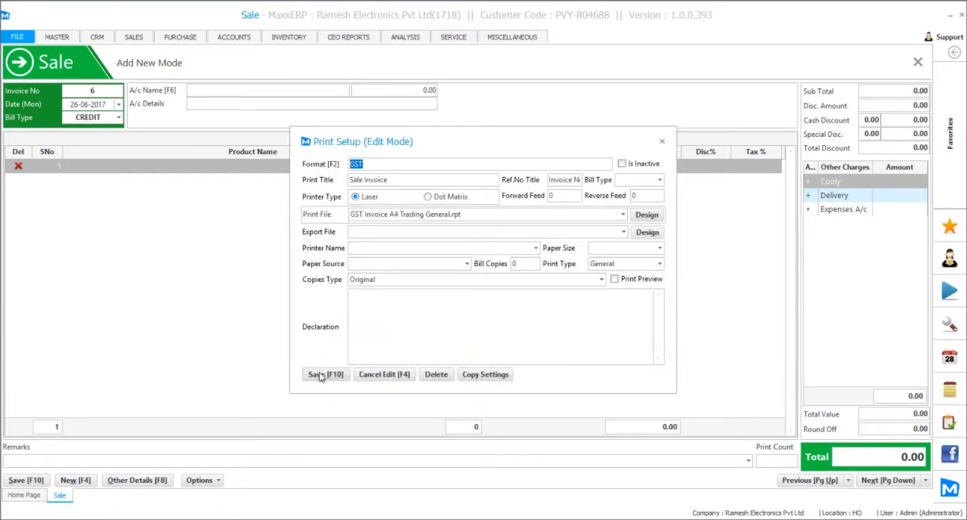
pyautogui.click(622, 214)
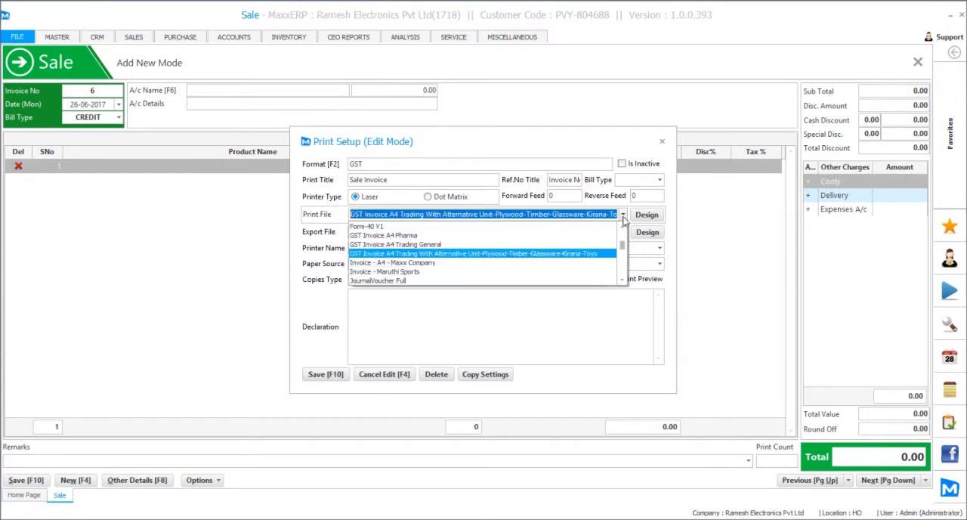
pyautogui.click(396, 235)
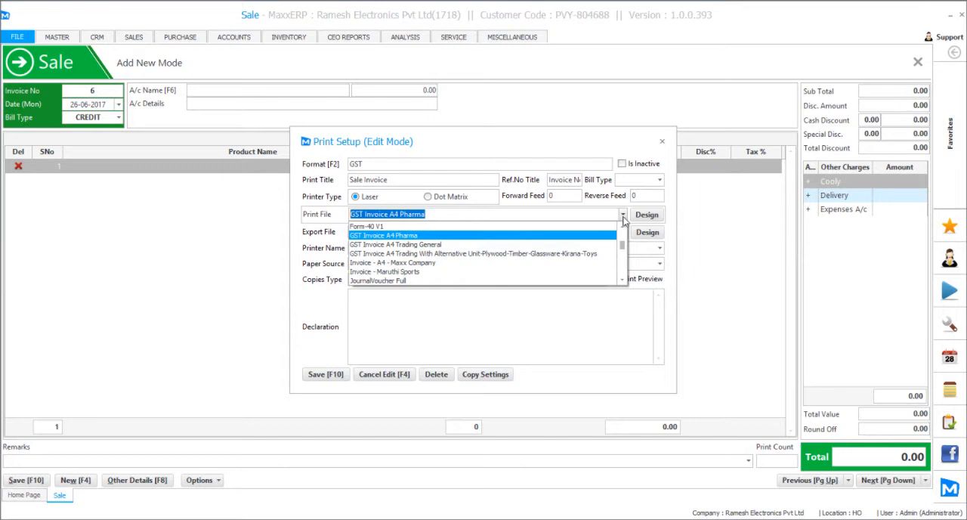
pyautogui.click(385, 235)
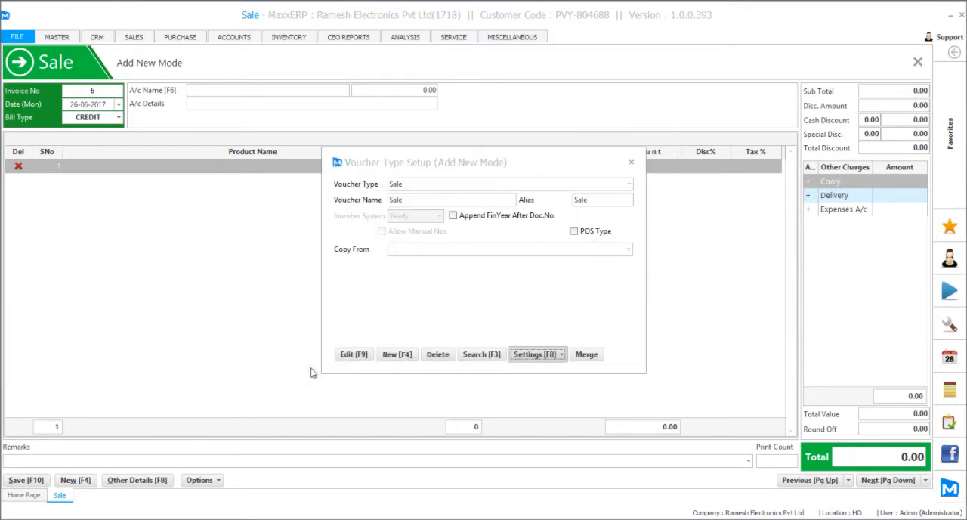
# Leave voucher type setup, load previous sale invoice 5 for Saravana Store and bring up its print options.
pyautogui.click(631, 162)
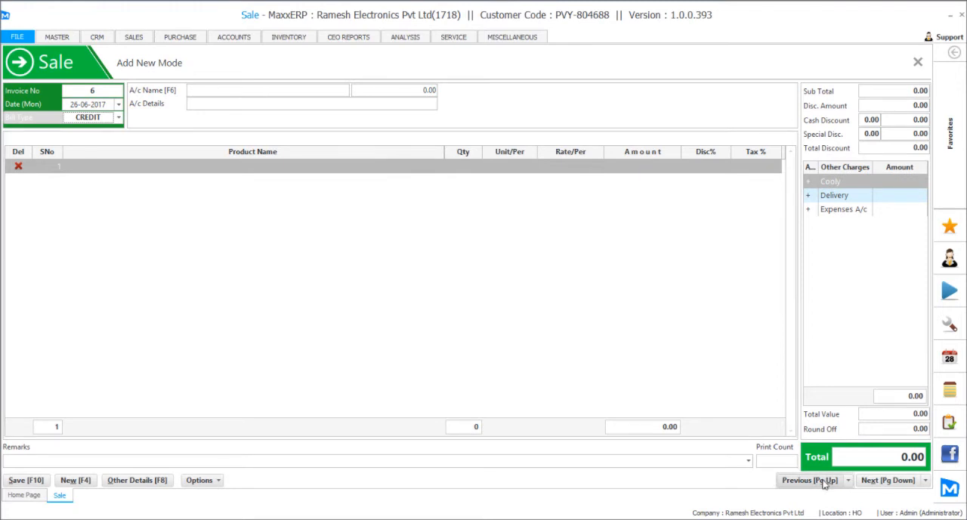
pyautogui.click(810, 480)
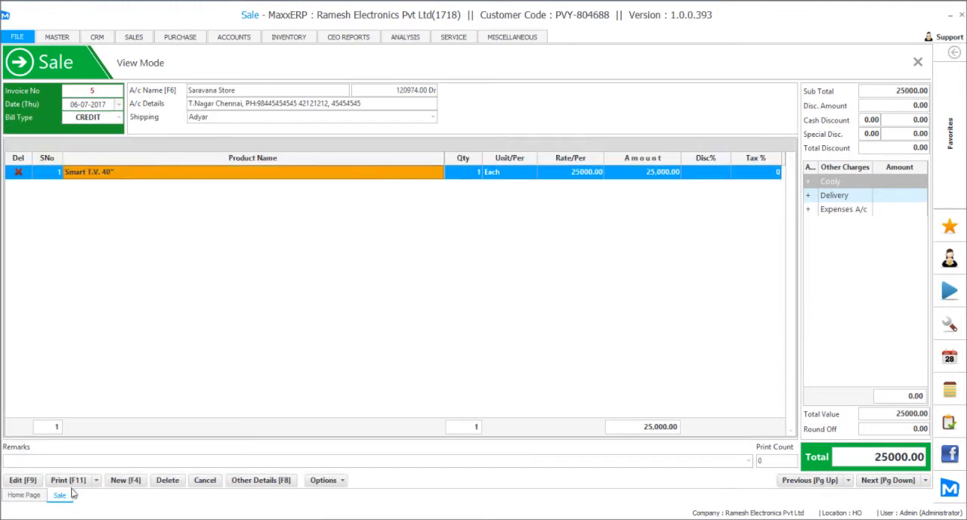
pyautogui.click(71, 479)
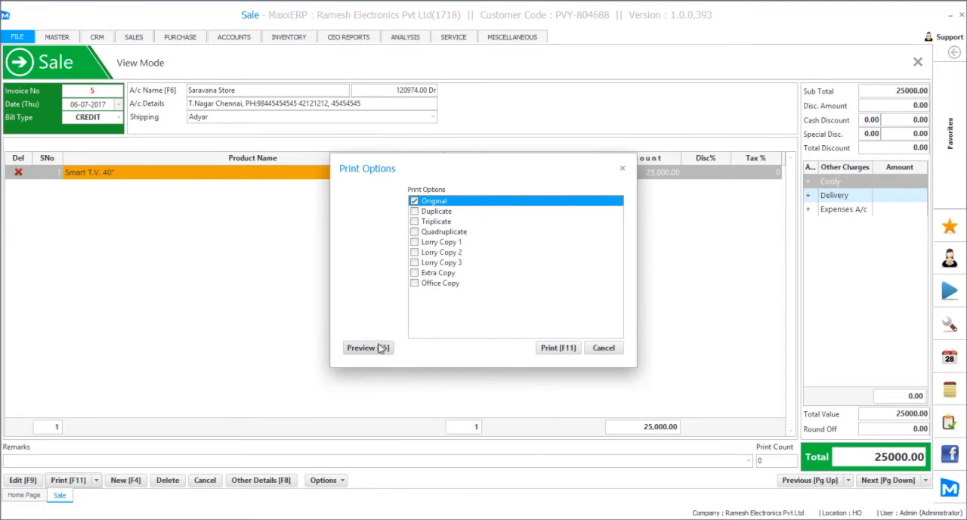
# Preview invoice 5 in the GST Invoice A4 Pharma layout, then close the preview.
pyautogui.click(366, 347)
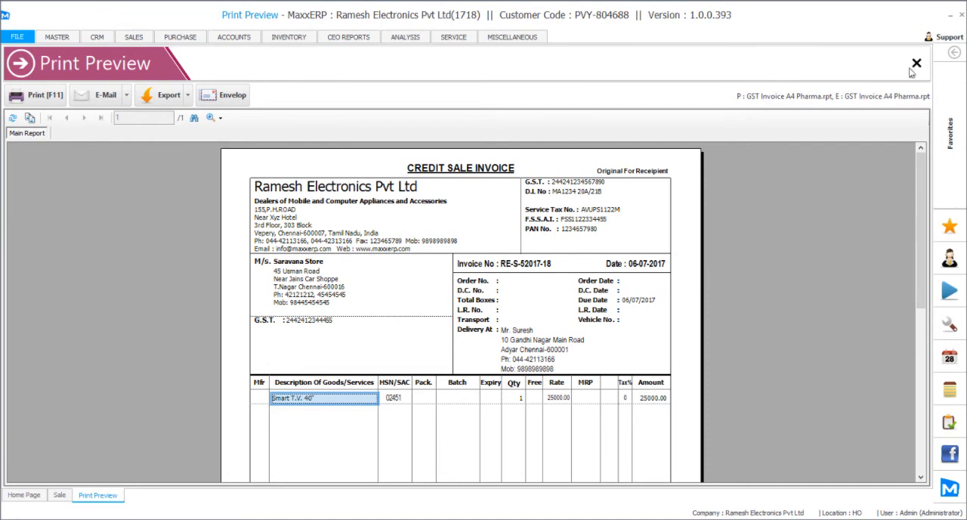
pyautogui.click(913, 62)
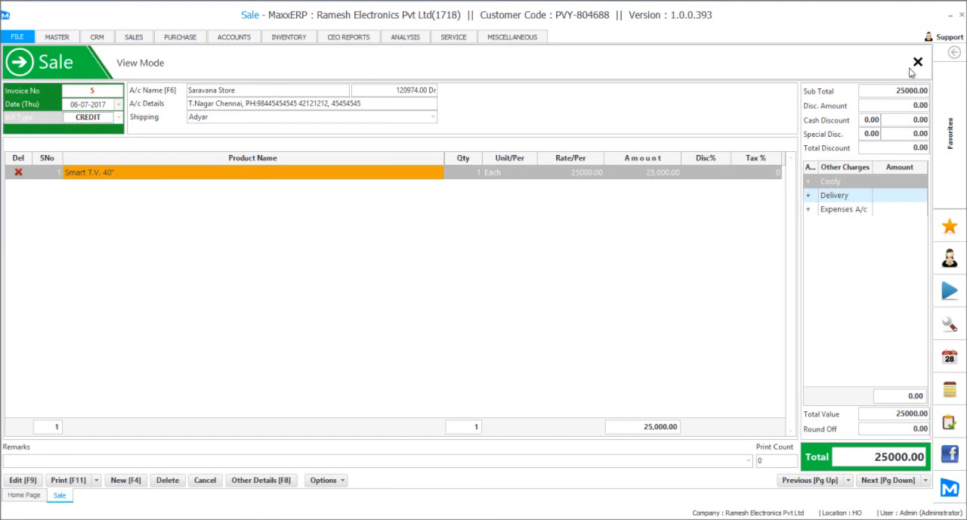
pyautogui.moveTo(472, 315)
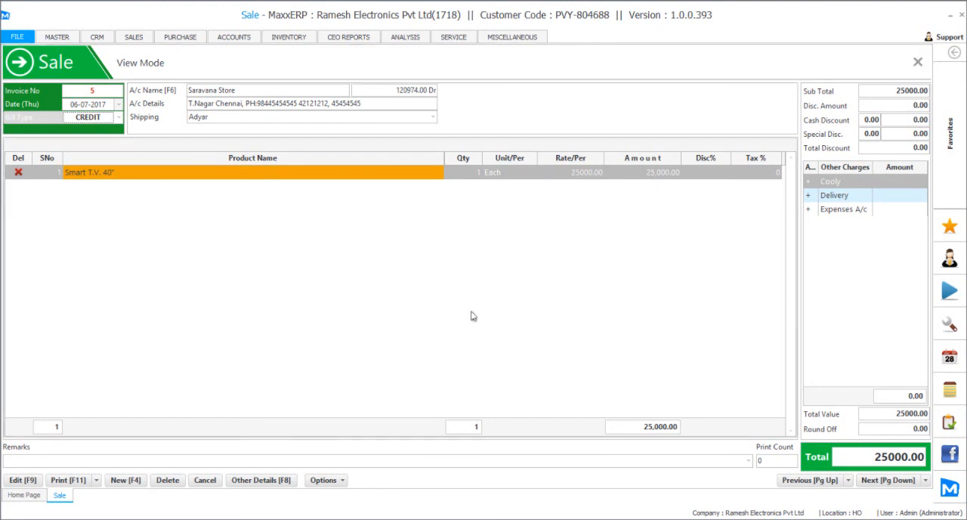